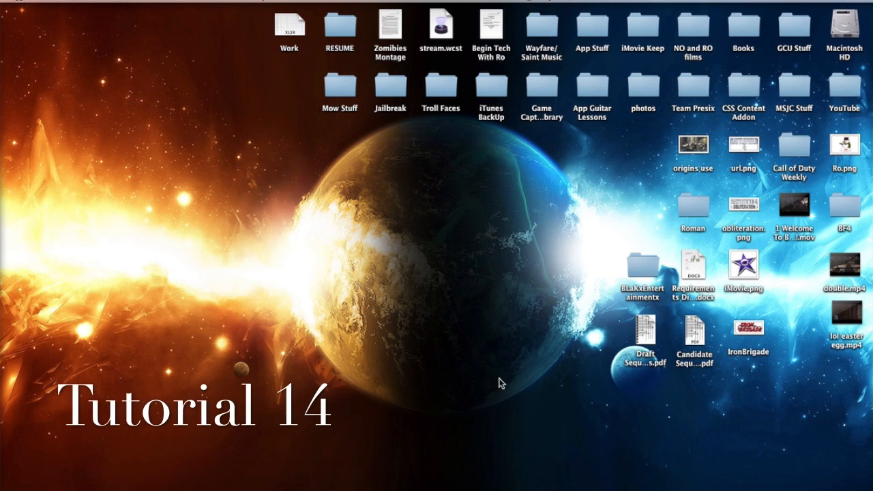
pyautogui.moveTo(410, 277)
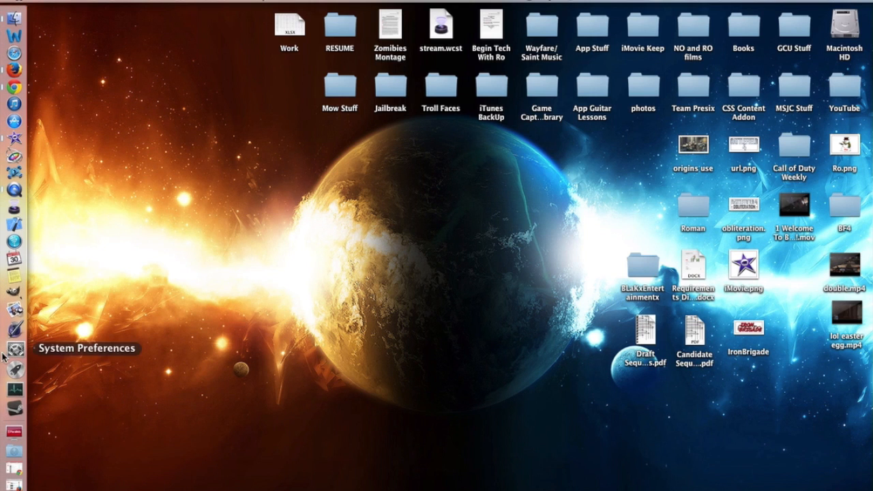
pyautogui.moveTo(13, 247)
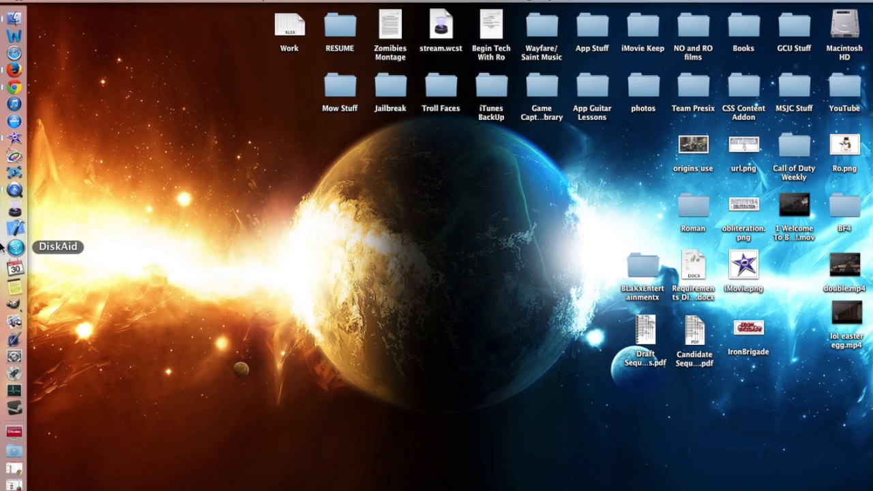
# Launch iMovie from the Dock to edit the video project
pyautogui.click(15, 127)
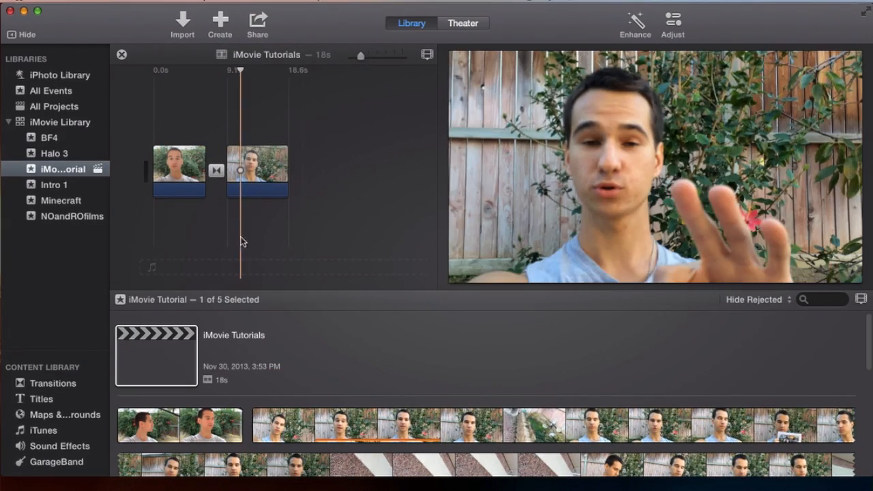
pyautogui.moveTo(58, 391)
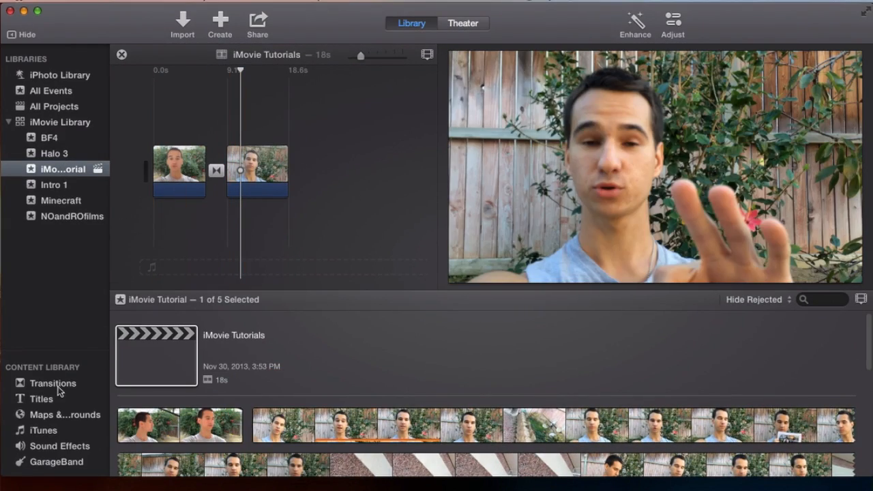
# Show the Titles browser via the Content Library sidebar
pyautogui.click(52, 383)
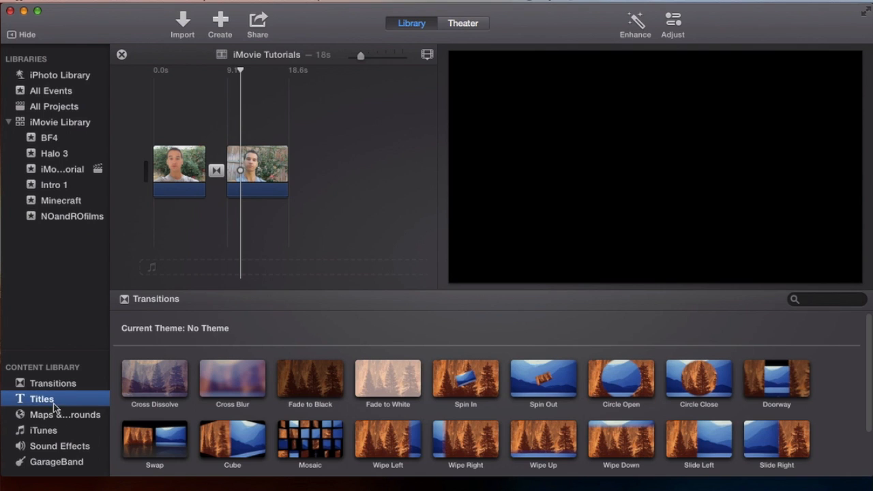
pyautogui.click(42, 398)
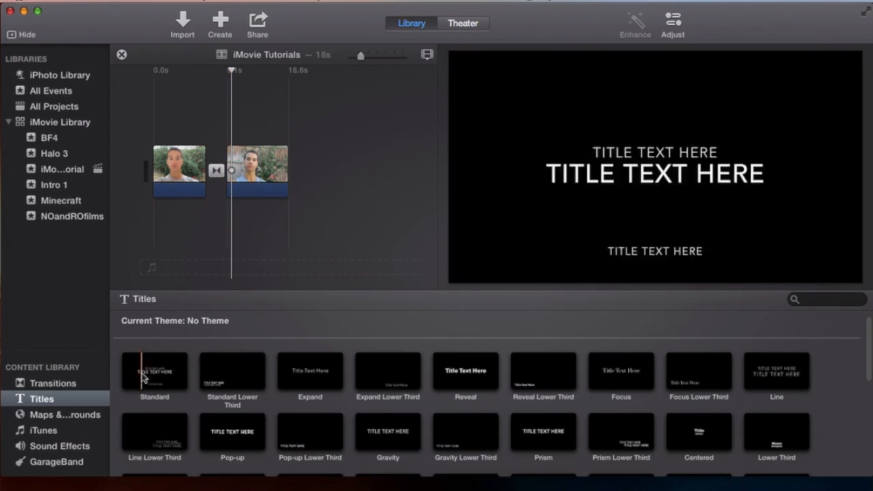
pyautogui.moveTo(153, 372)
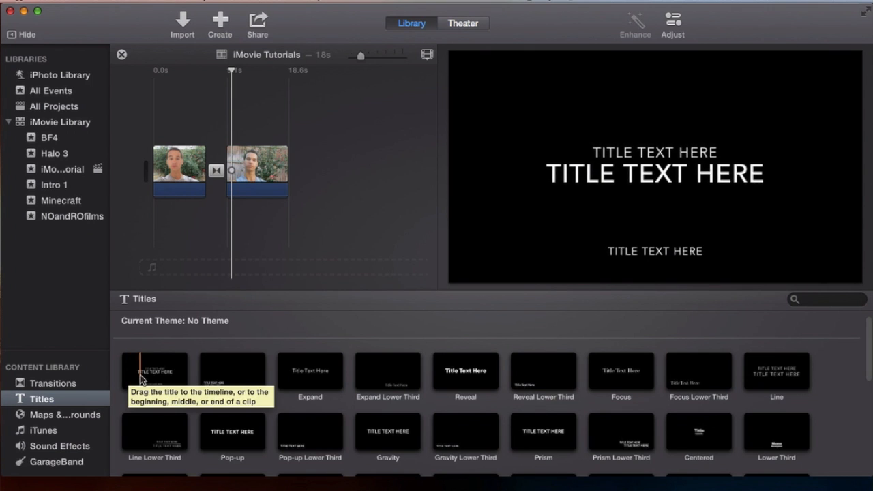
pyautogui.moveTo(310, 370)
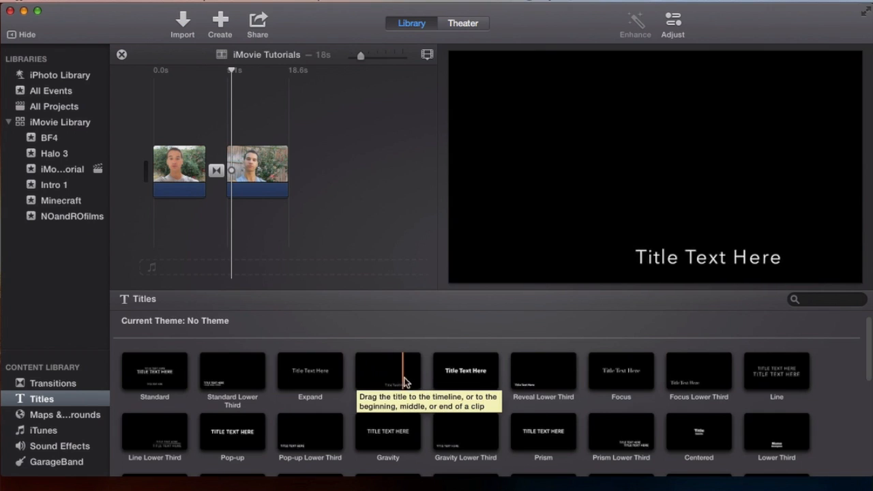
pyautogui.moveTo(532, 380)
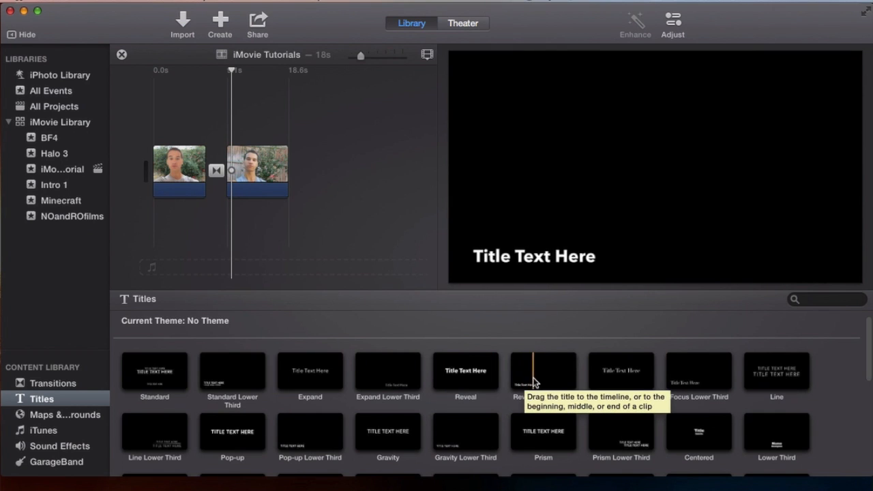
pyautogui.scroll(-3)
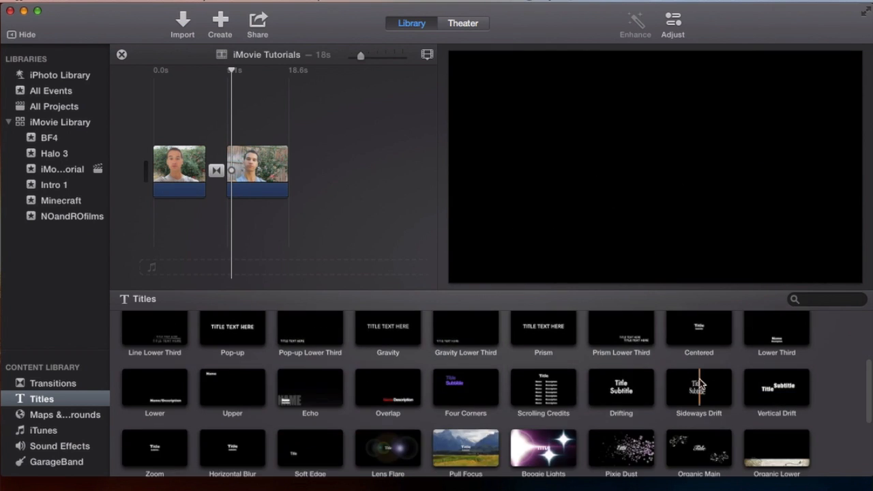
pyautogui.scroll(3)
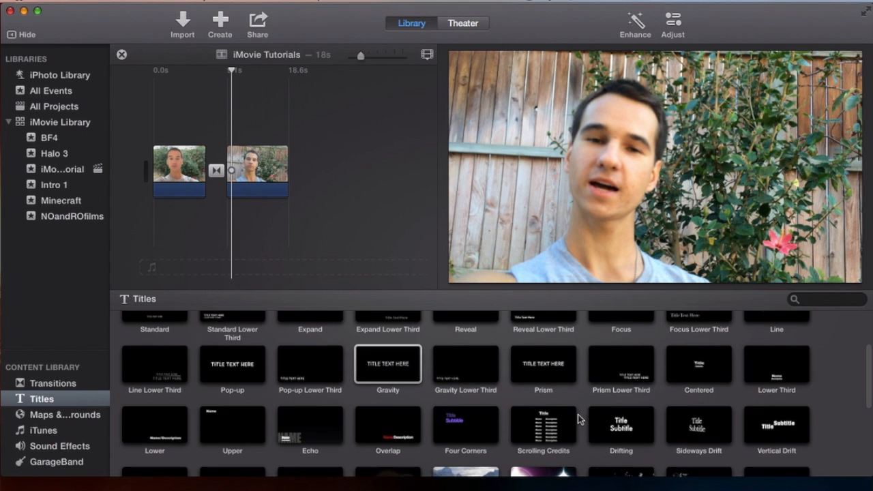
pyautogui.scroll(-3)
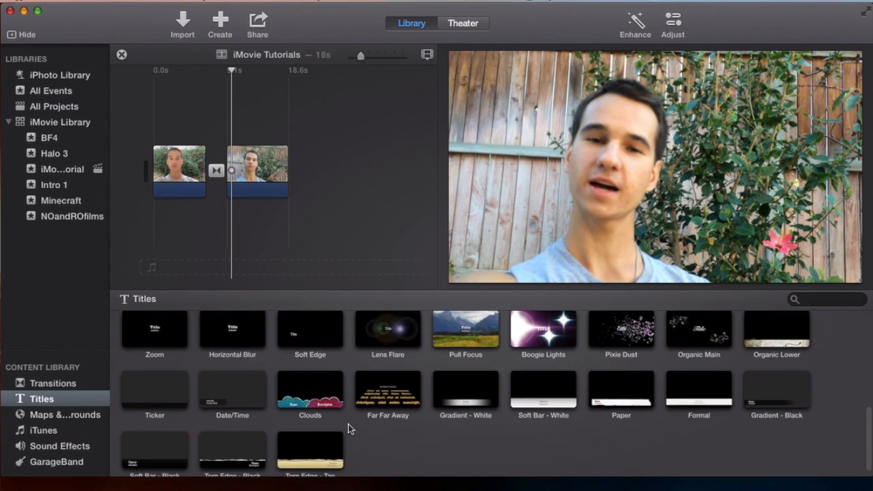
pyautogui.scroll(3)
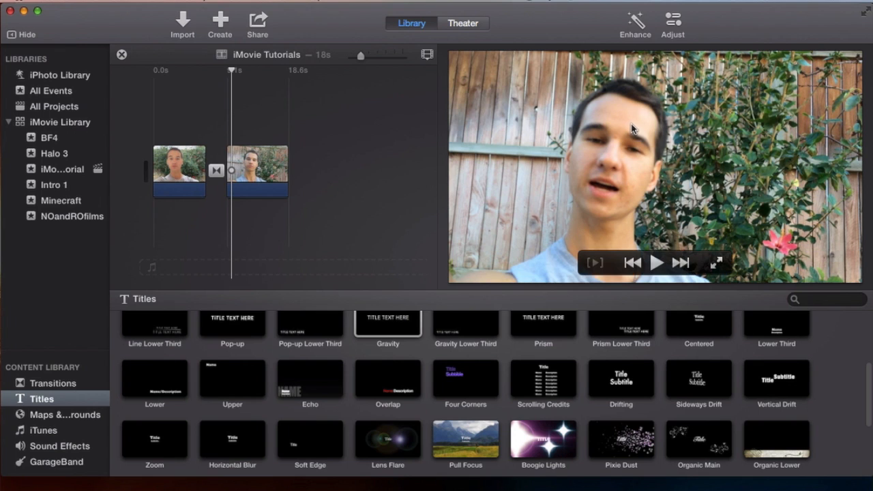
pyautogui.moveTo(524, 102)
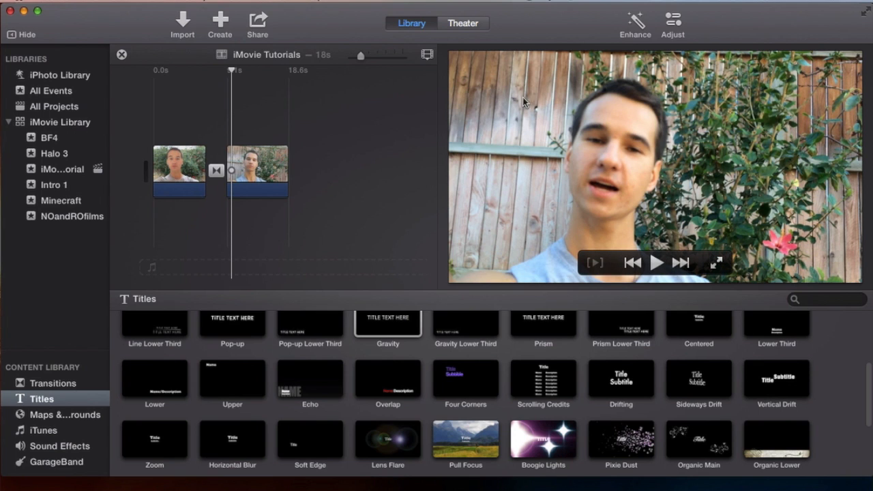
pyautogui.moveTo(592, 157)
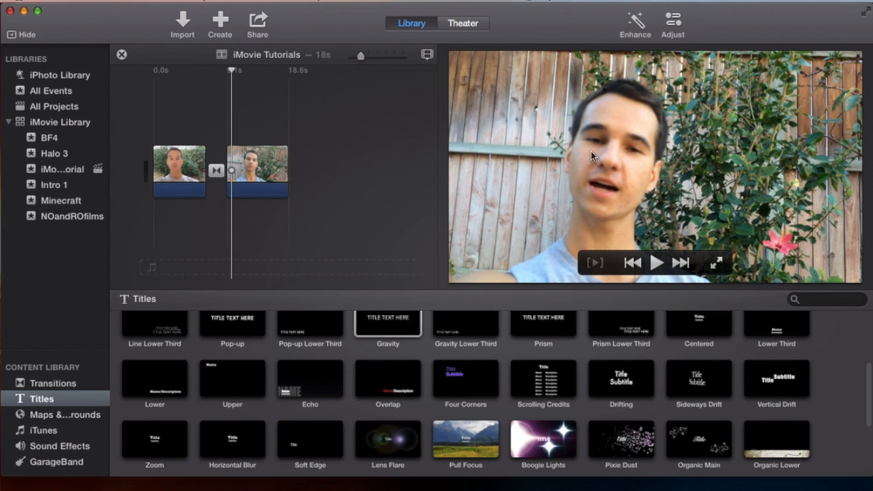
pyautogui.click(387, 340)
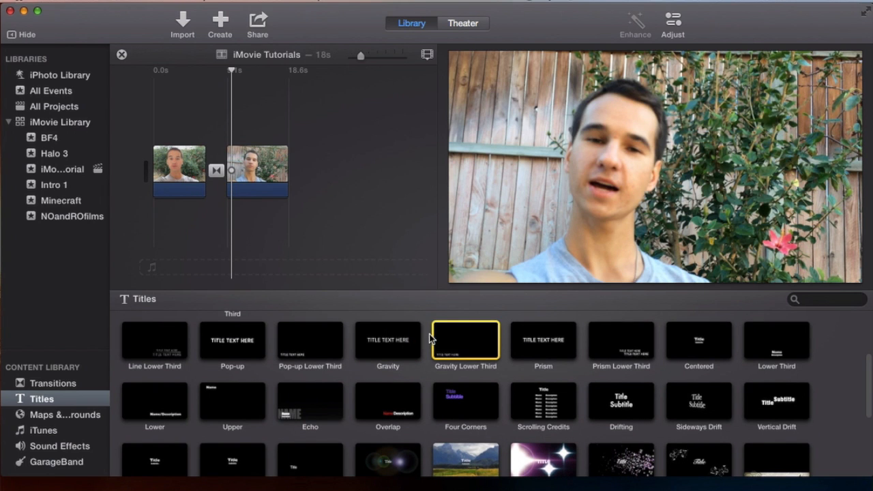
pyautogui.scroll(-3)
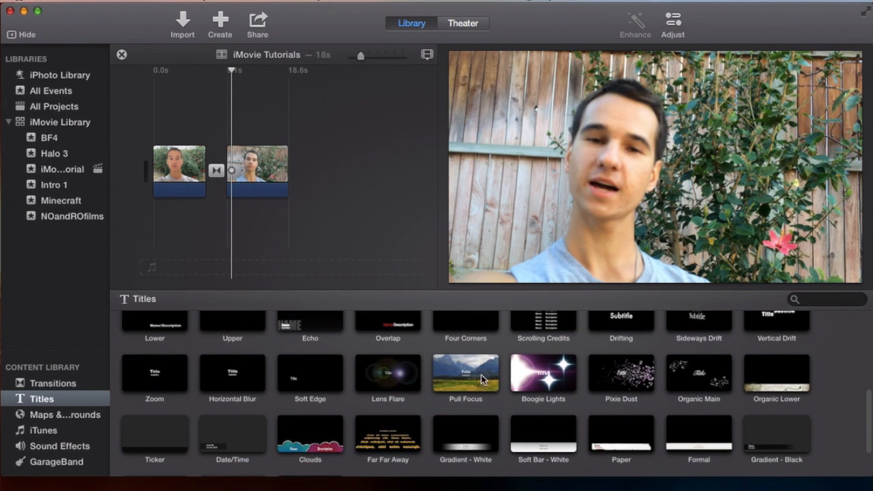
pyautogui.scroll(-3)
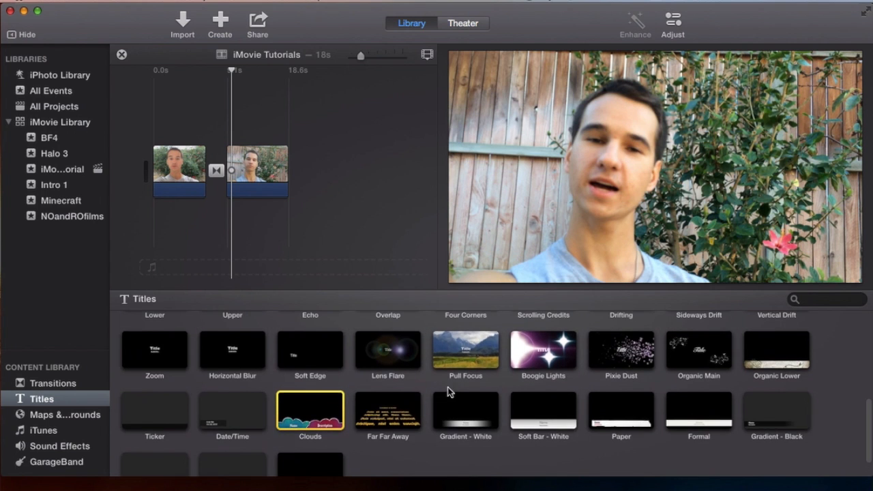
pyautogui.click(388, 410)
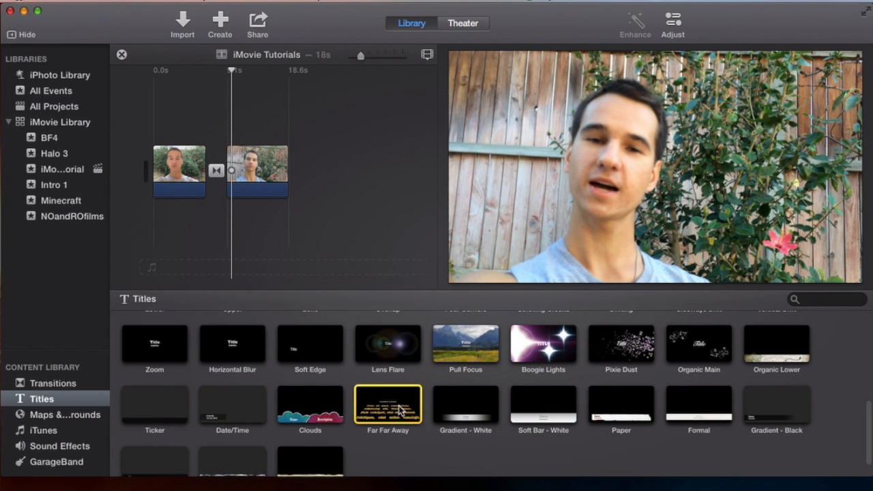
pyautogui.click(388, 403)
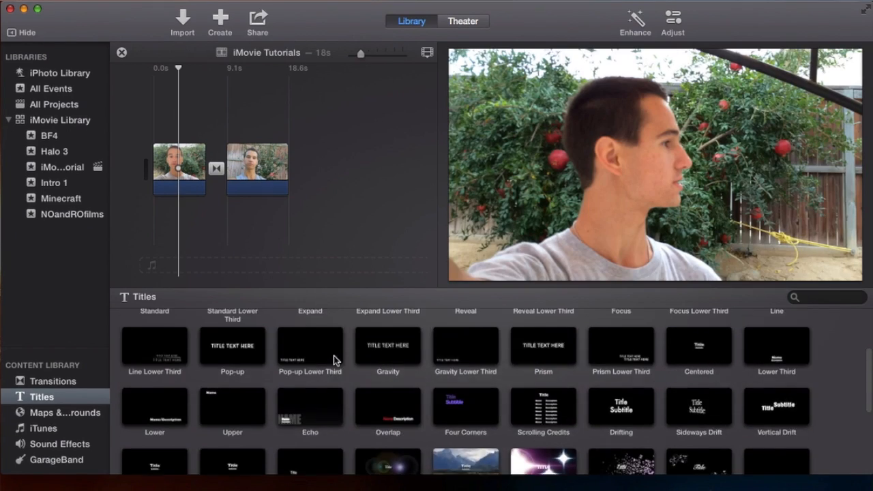
# Place a Standard Lower Third title as a short clip between the two video clips
pyautogui.click(232, 368)
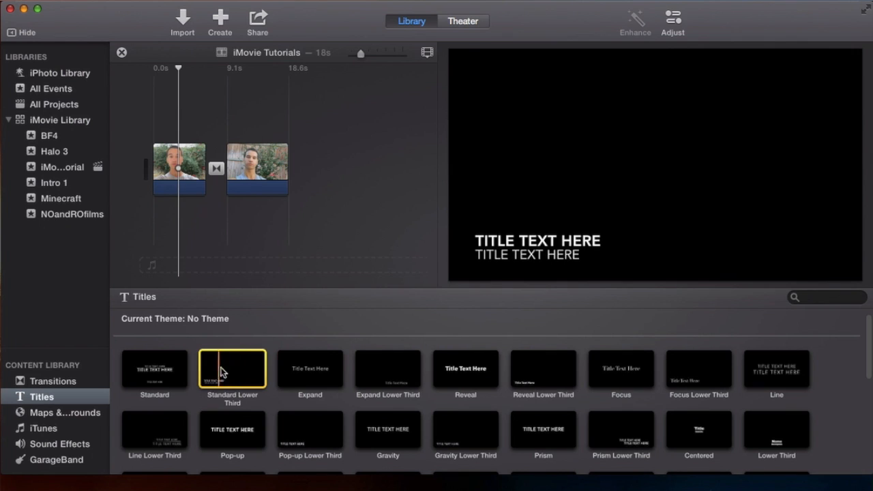
pyautogui.moveTo(236, 375)
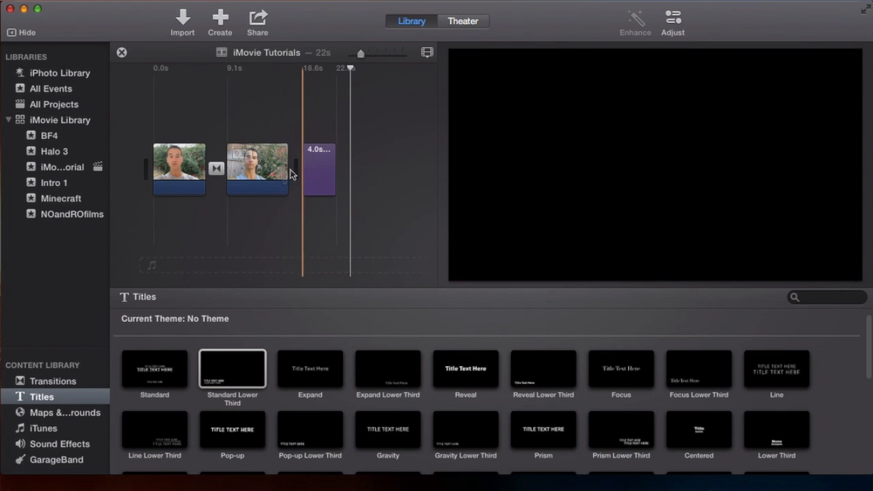
pyautogui.click(320, 169)
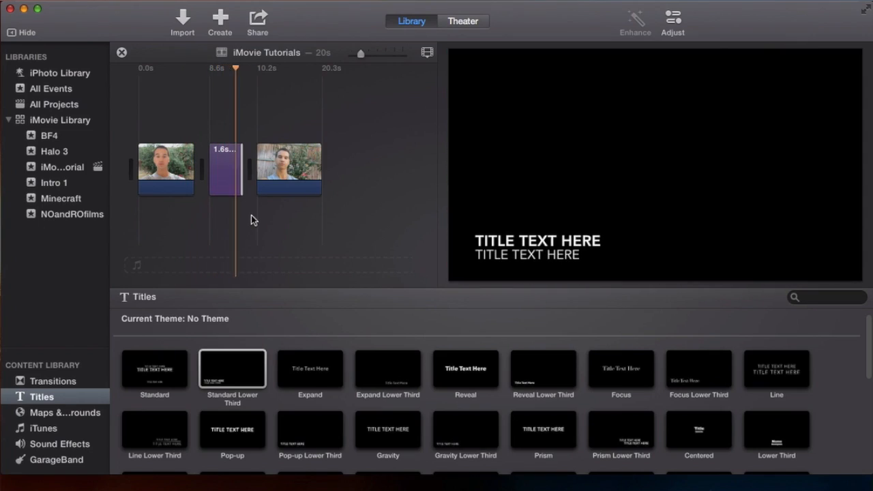
pyautogui.click(228, 177)
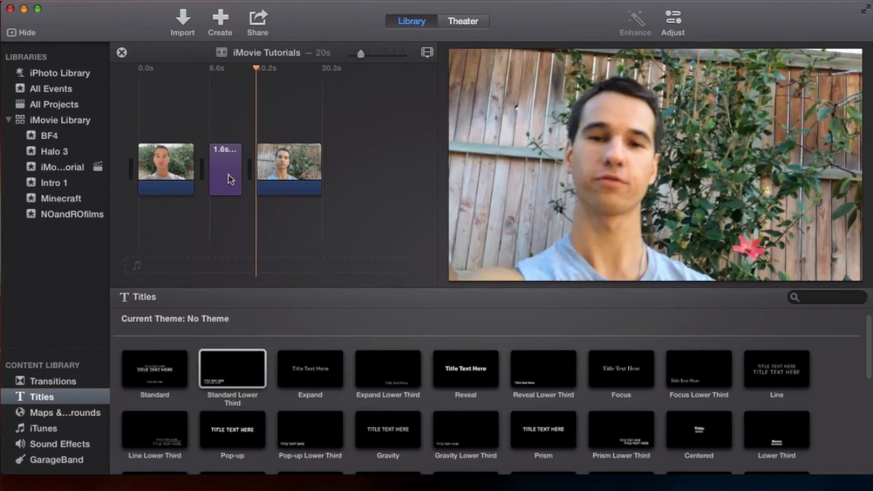
# Apply the Expand title and set its text to 'Hey' as a standalone end clip
pyautogui.click(226, 169)
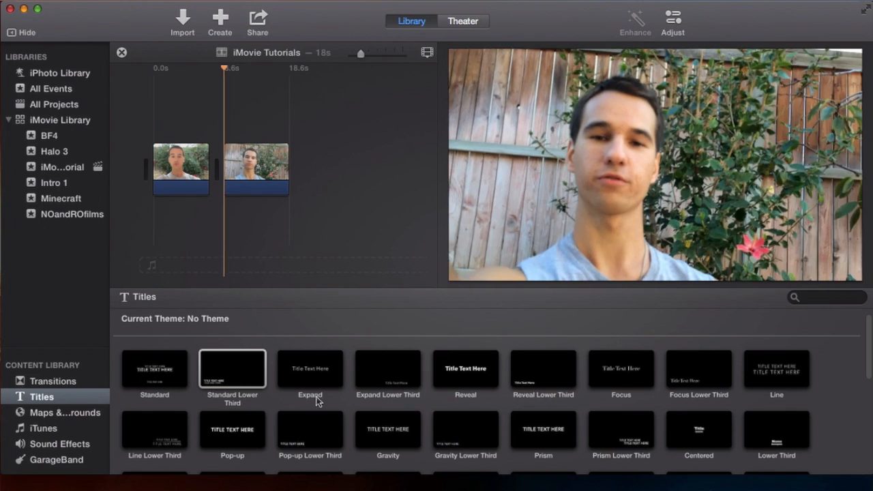
pyautogui.moveTo(310, 368); pyautogui.dragTo(239, 168)
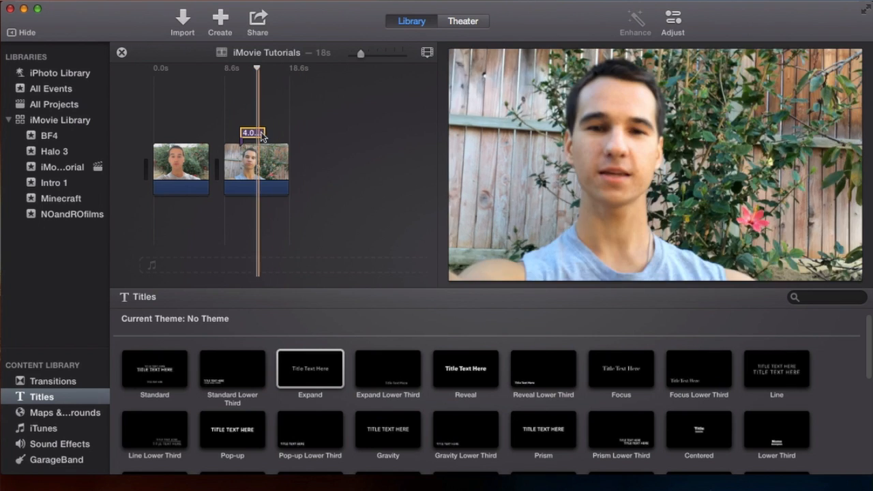
pyautogui.moveTo(628, 151)
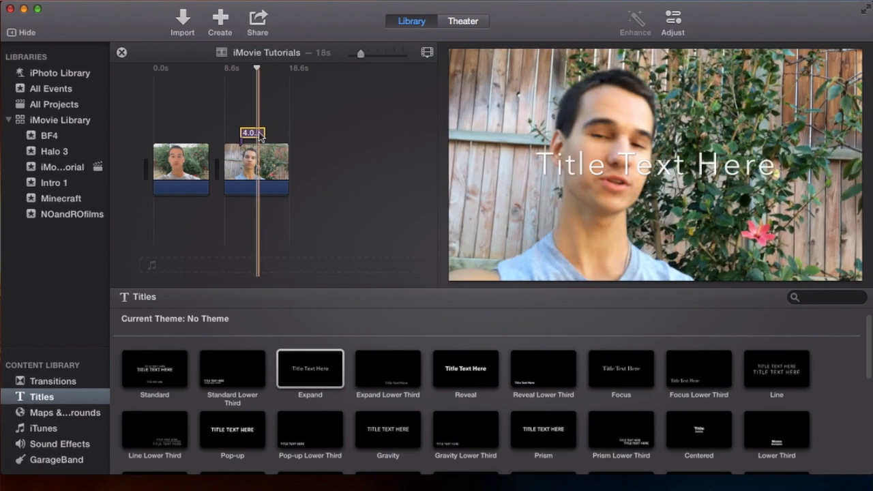
pyautogui.click(673, 22)
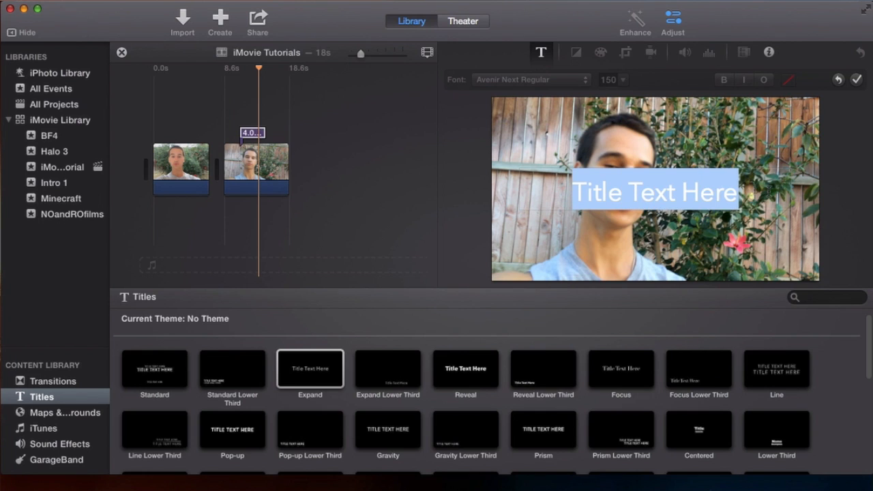
pyautogui.write('Hey')
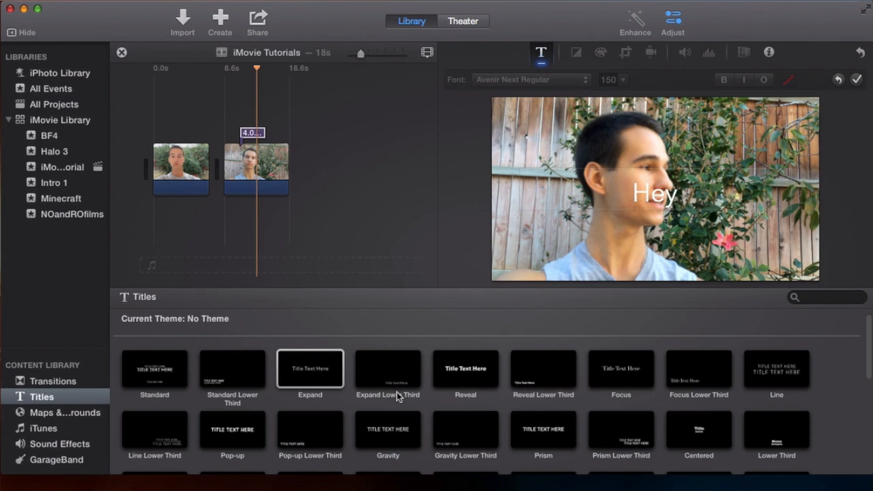
pyautogui.moveTo(623, 215)
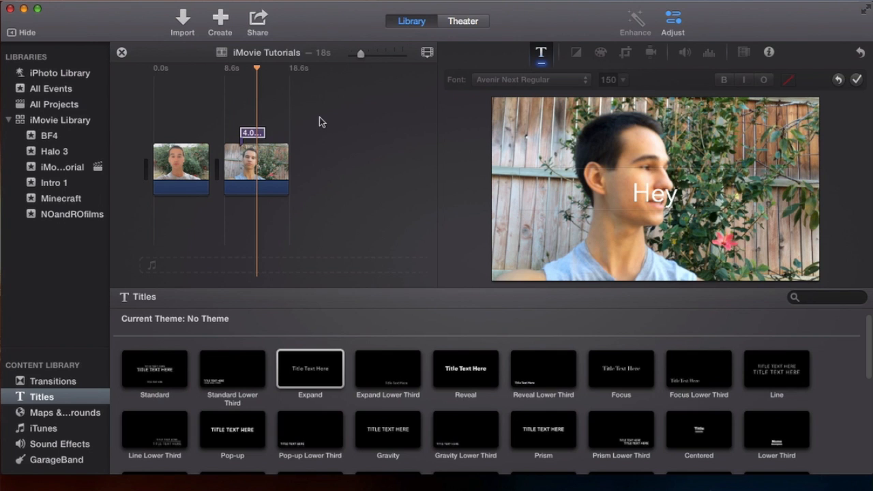
pyautogui.moveTo(325, 114)
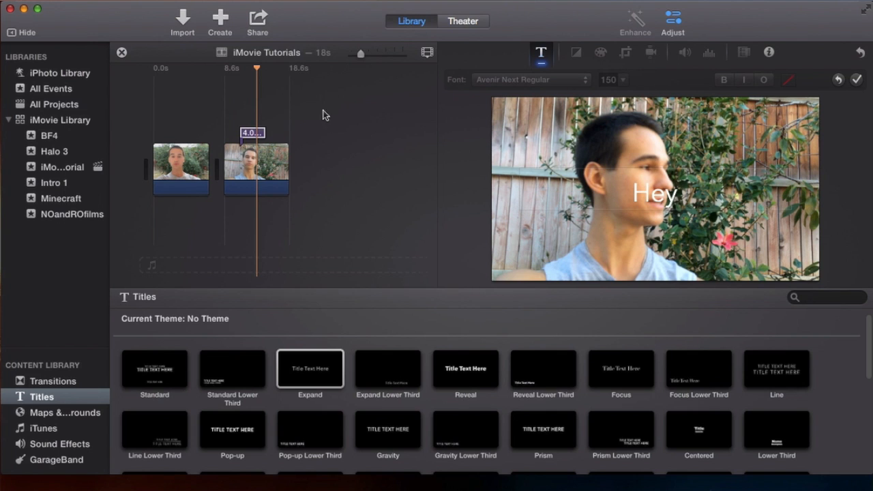
pyautogui.click(252, 133)
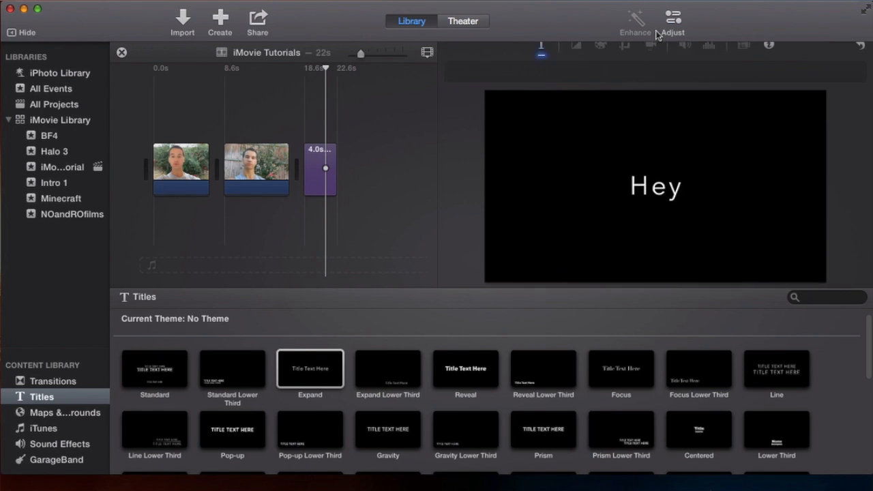
# Select the end title clip and replace its text with 'gsdfgsr'
pyautogui.click(320, 168)
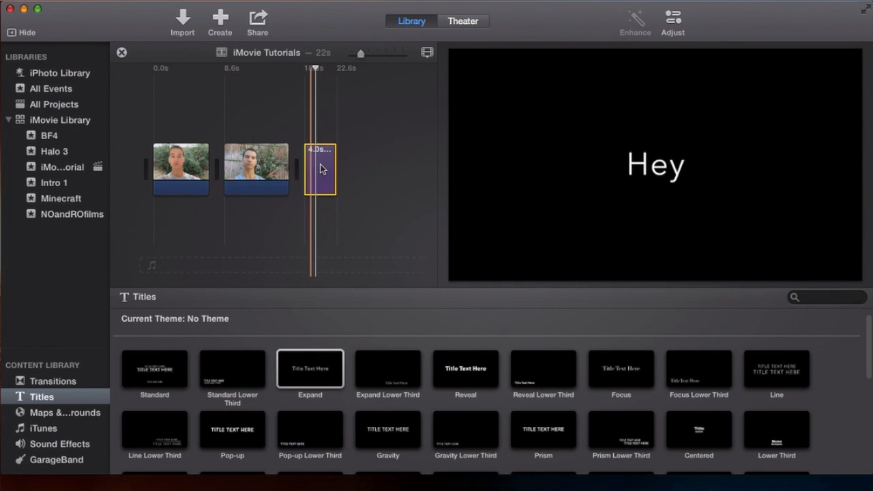
pyautogui.click(673, 22)
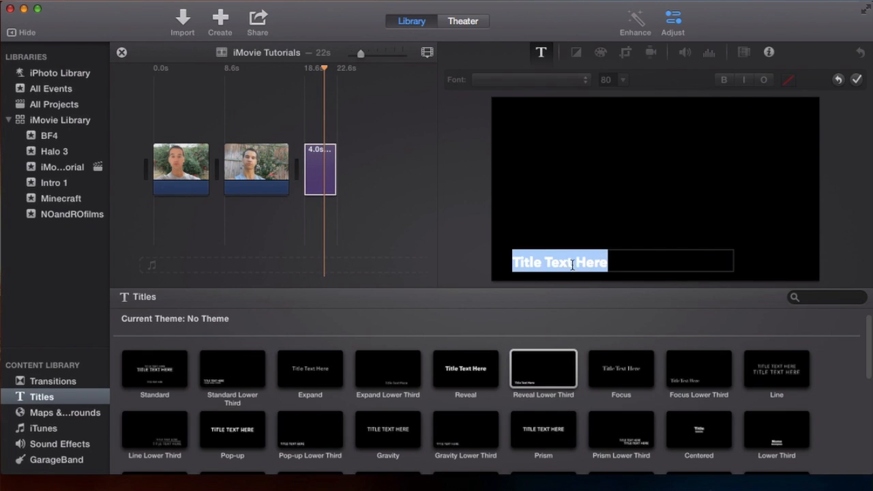
pyautogui.write('gsdfgsr')
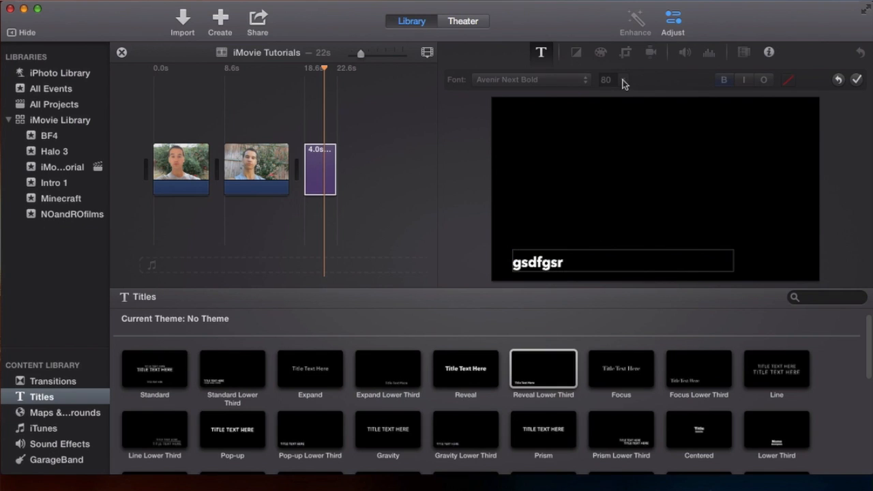
pyautogui.moveTo(764, 85)
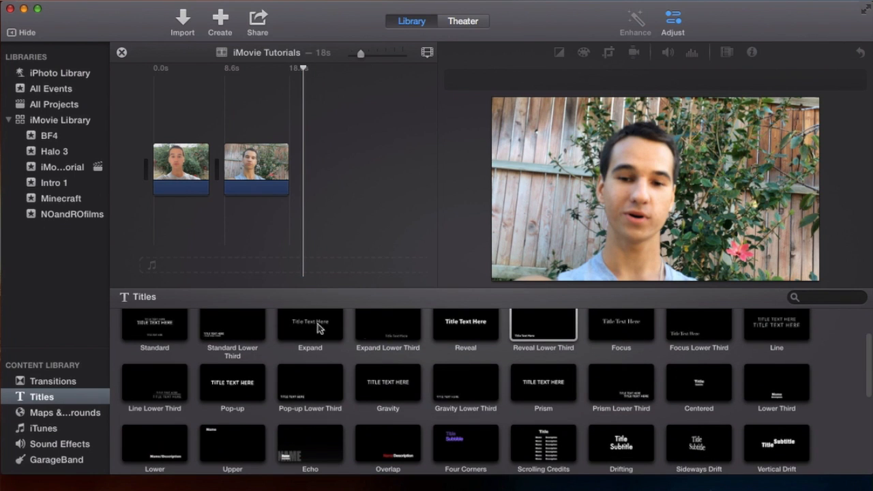
pyautogui.scroll(-3)
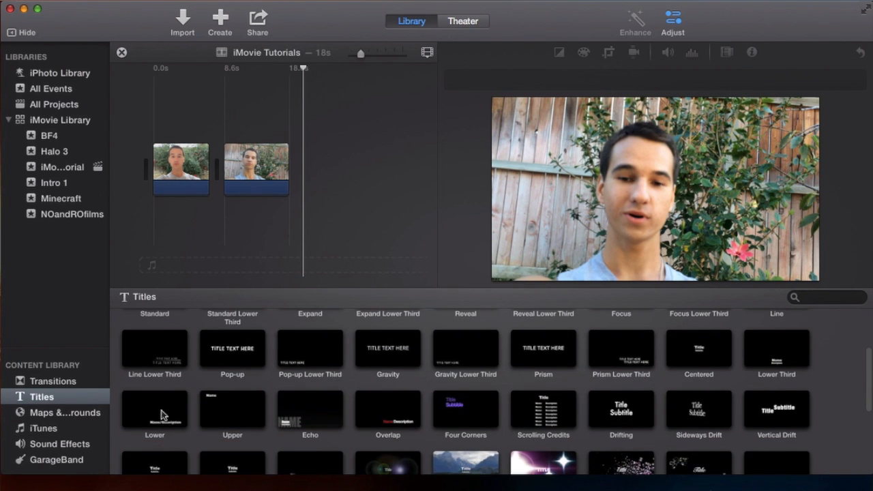
pyautogui.click(543, 351)
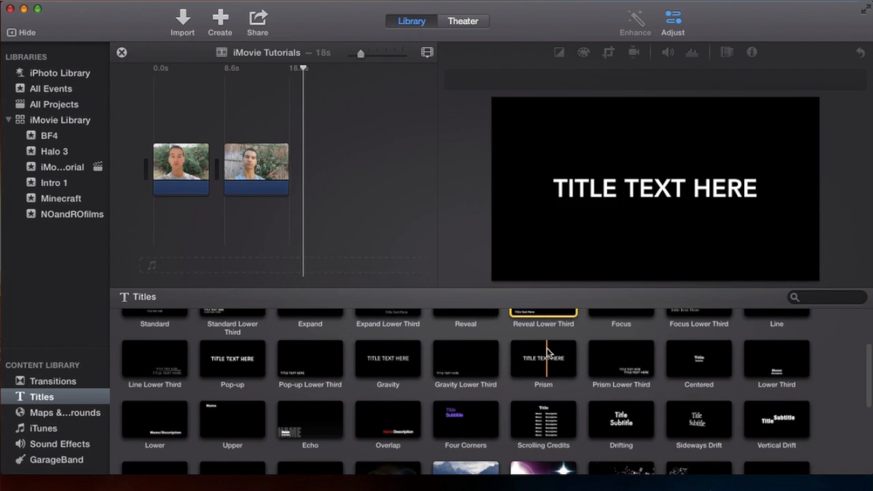
pyautogui.click(698, 358)
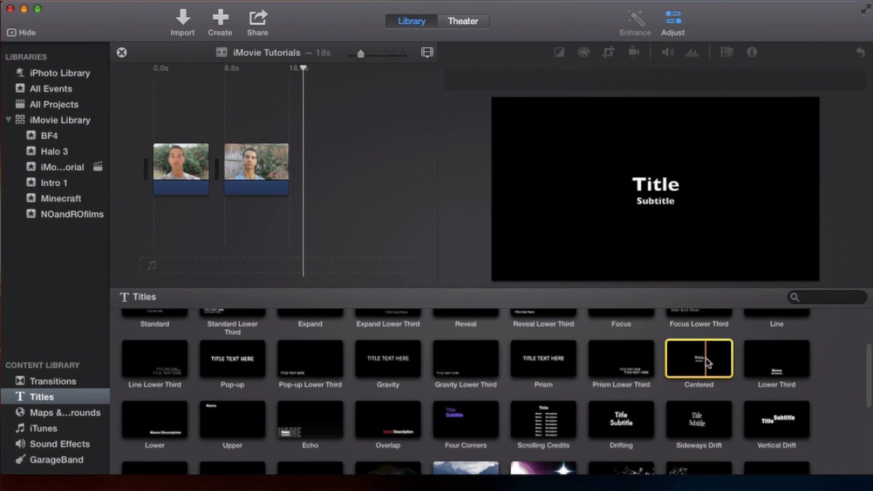
pyautogui.moveTo(698, 358); pyautogui.dragTo(348, 164)
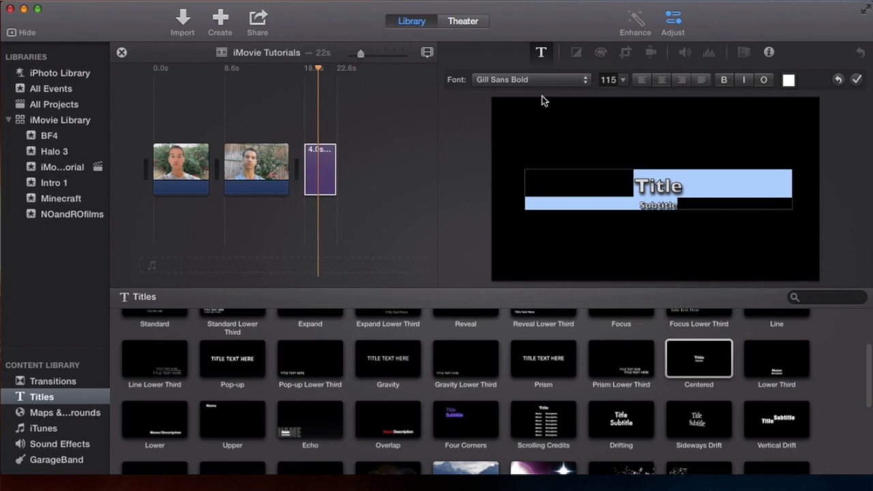
pyautogui.moveTo(626, 87)
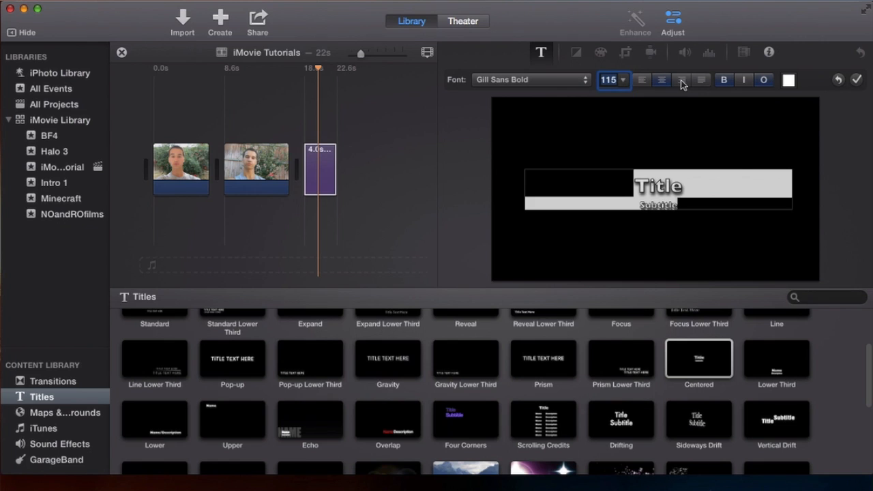
pyautogui.click(641, 80)
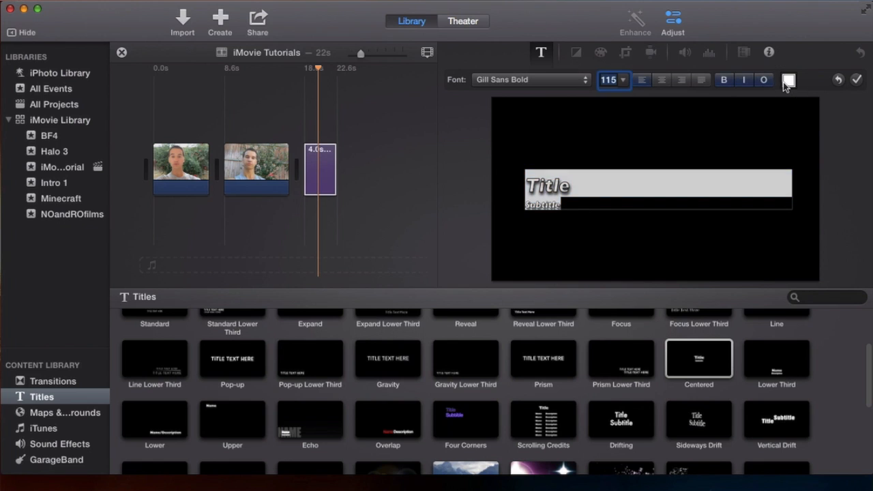
pyautogui.click(788, 80)
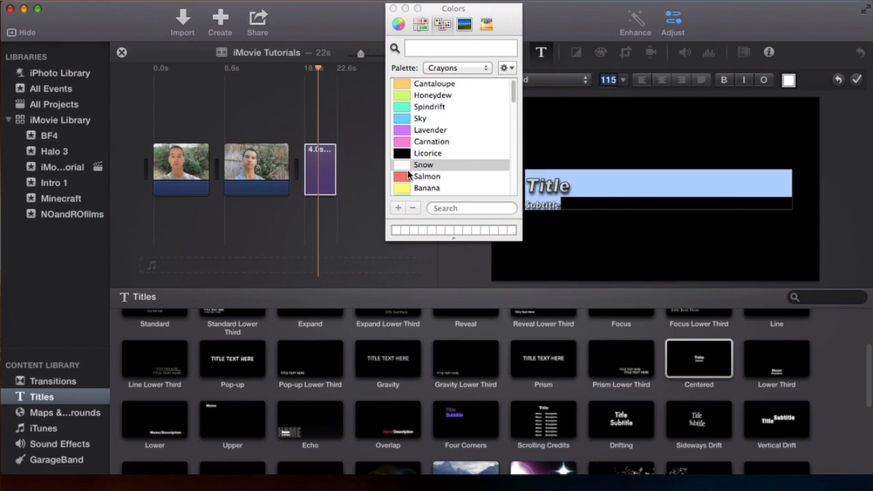
pyautogui.click(427, 176)
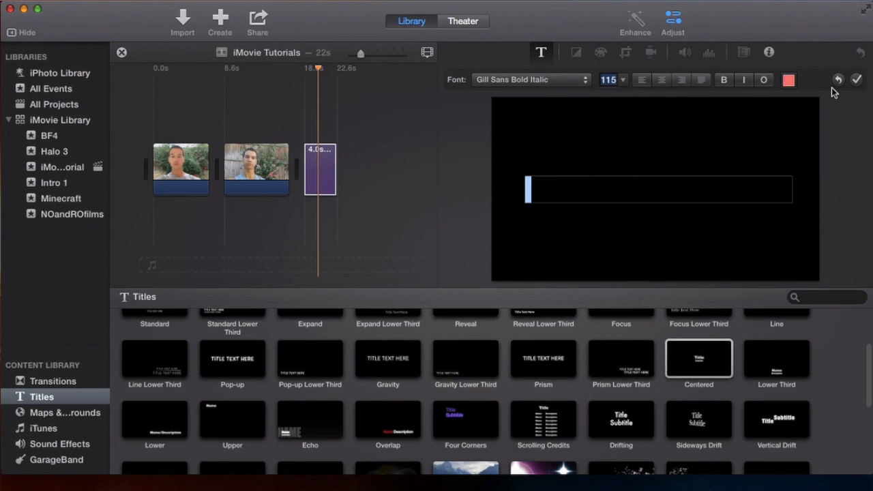
pyautogui.click(256, 170)
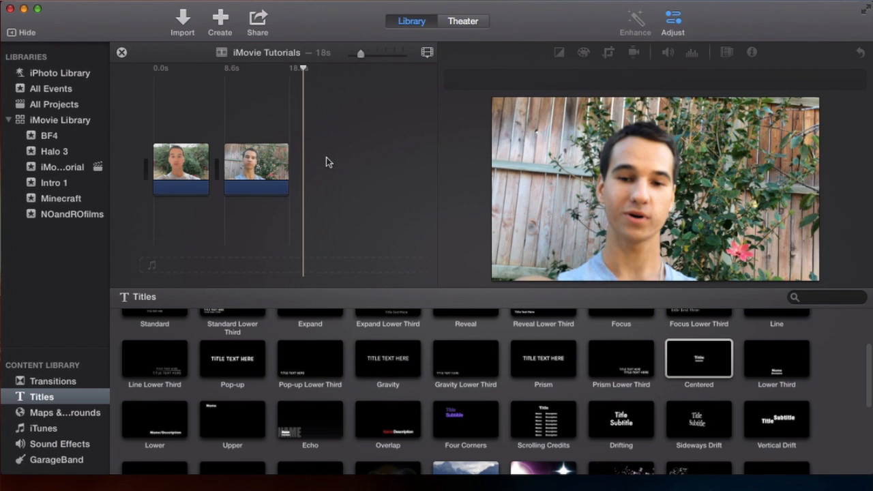
pyautogui.moveTo(478, 334)
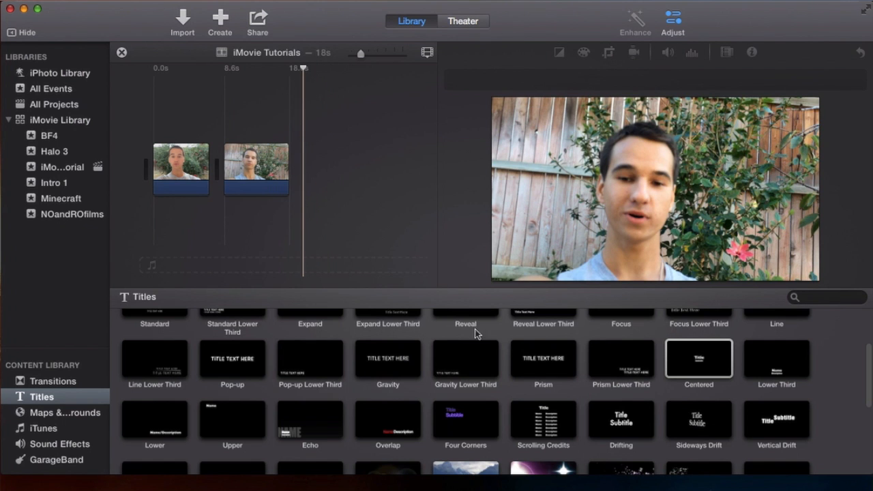
# Add the Gradient - White title over the second clip and select it
pyautogui.scroll(-3)
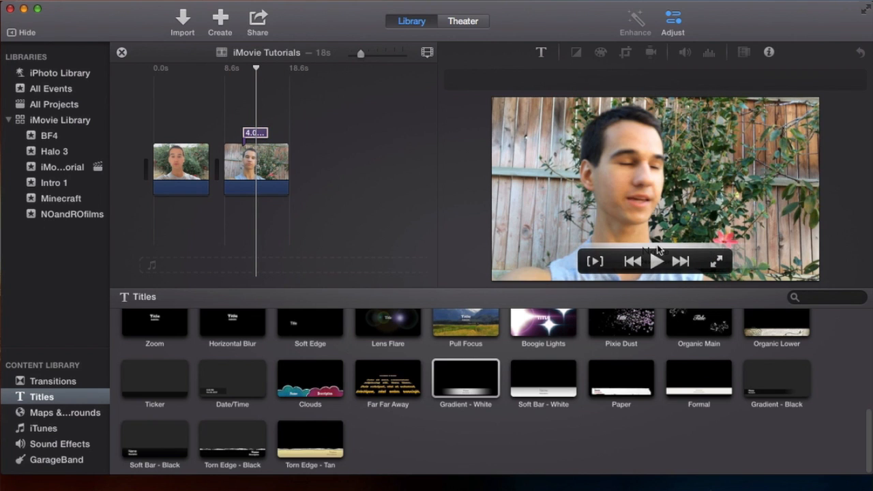
pyautogui.moveTo(623, 258)
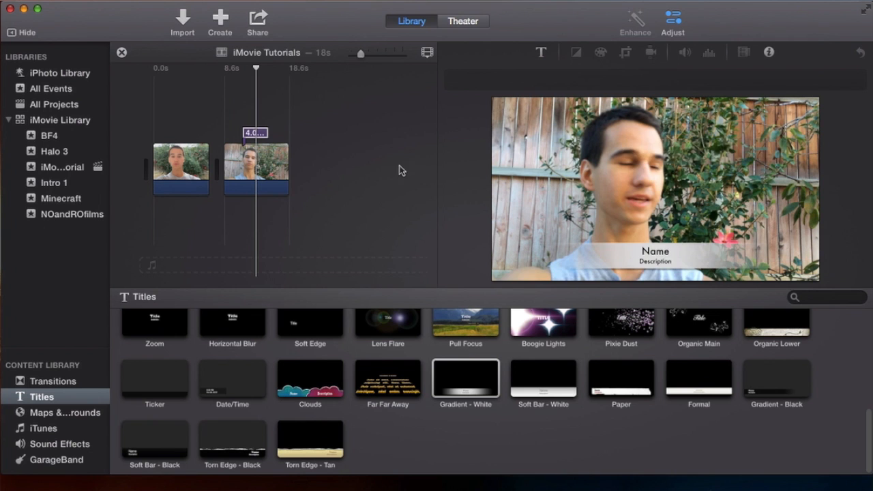
pyautogui.click(254, 132)
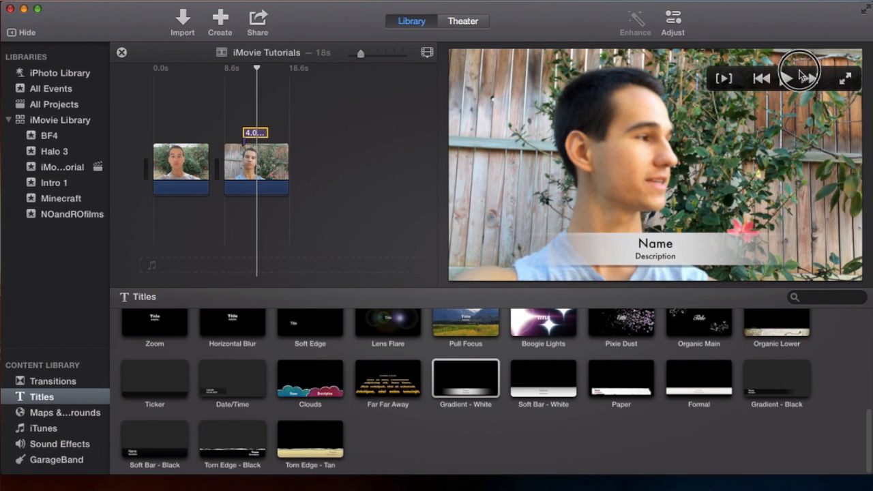
pyautogui.moveTo(661, 246)
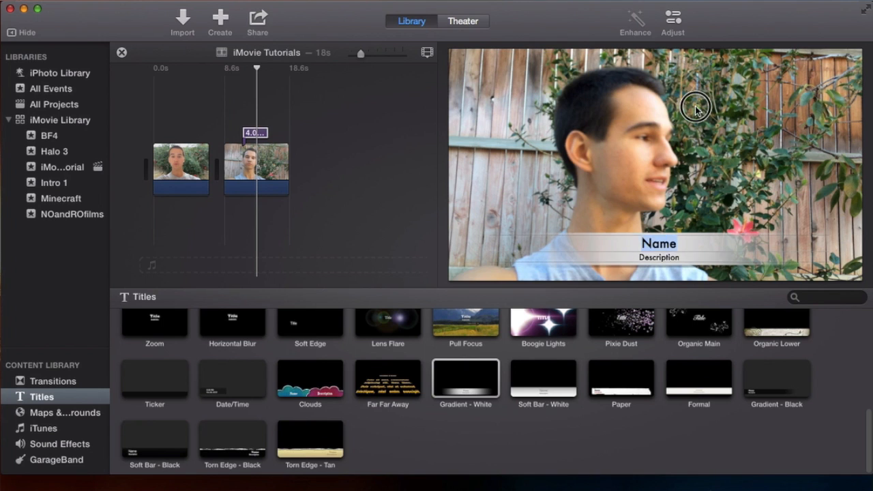
pyautogui.moveTo(742, 126)
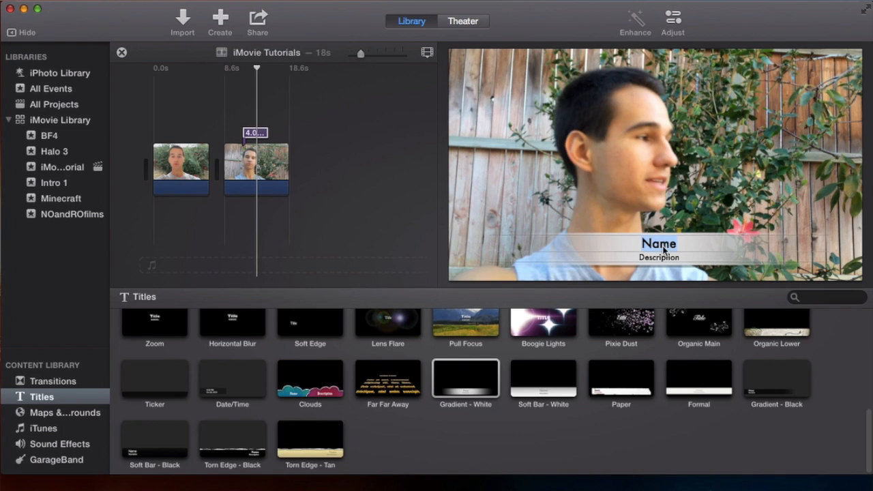
# Replace the title's Name text with 'Roman'
pyautogui.write('Roma')
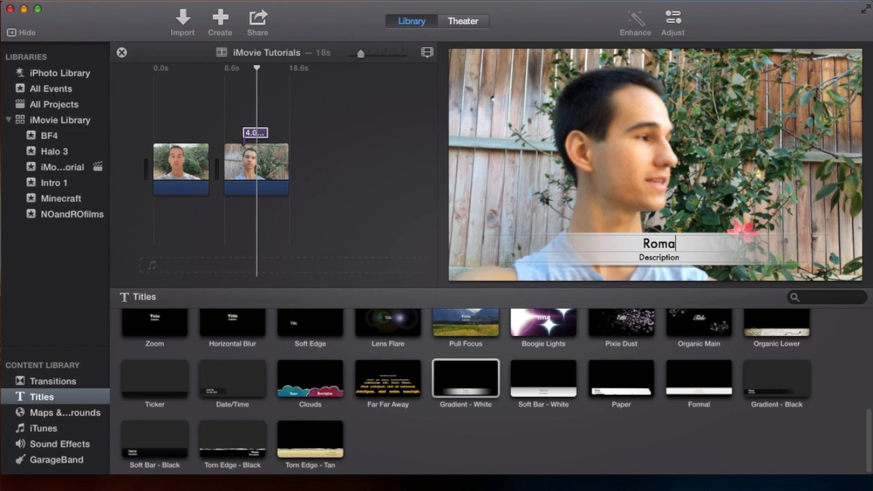
pyautogui.write('n')
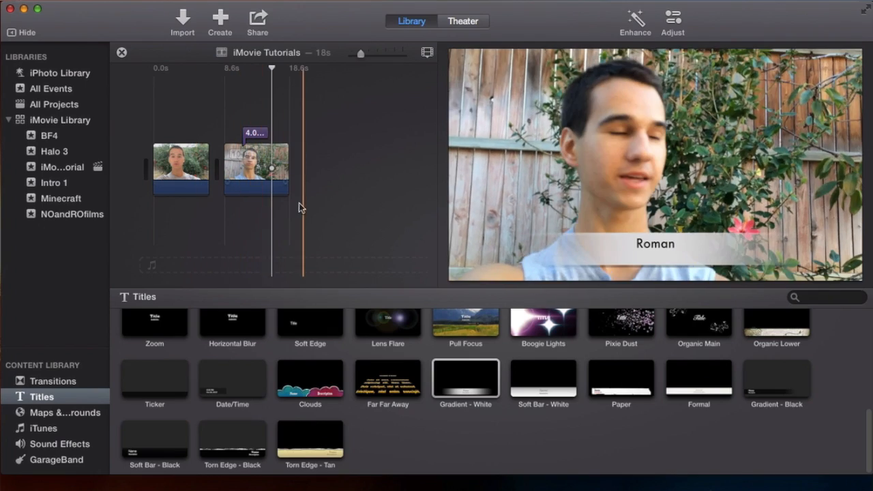
pyautogui.scroll(-3)
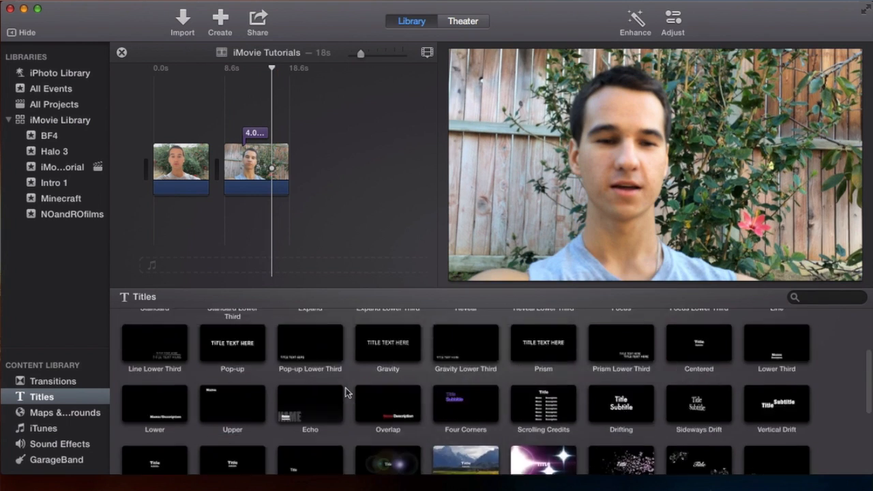
pyautogui.scroll(3)
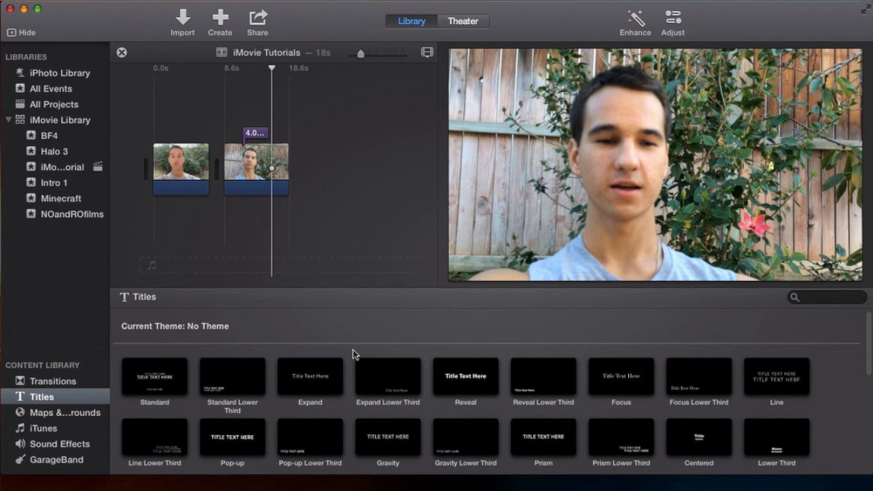